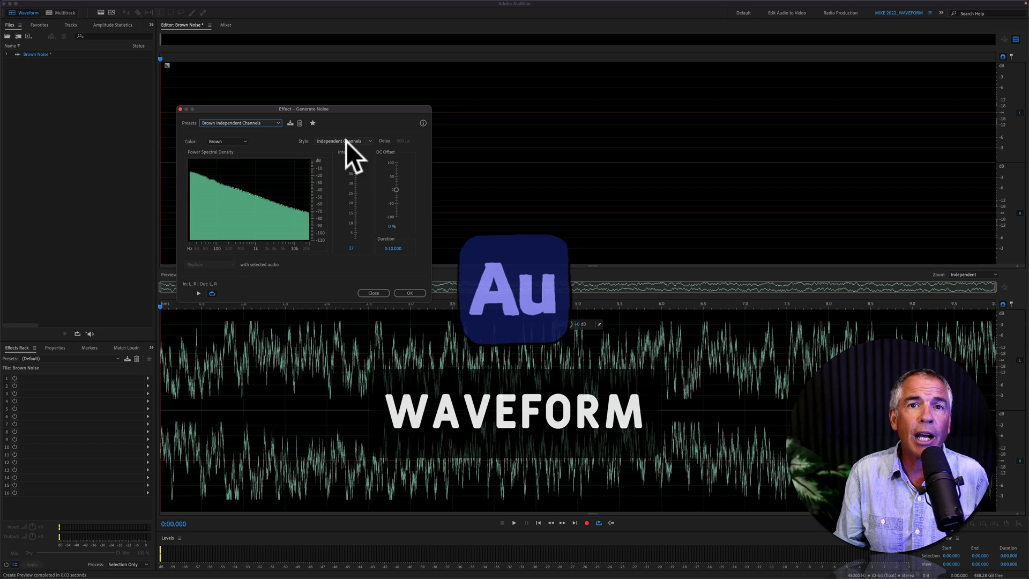
# - Create a new audio file named 'Brown Noise' at 48000 Hz, stereo, 32-bit float
pyautogui.click(409, 292)
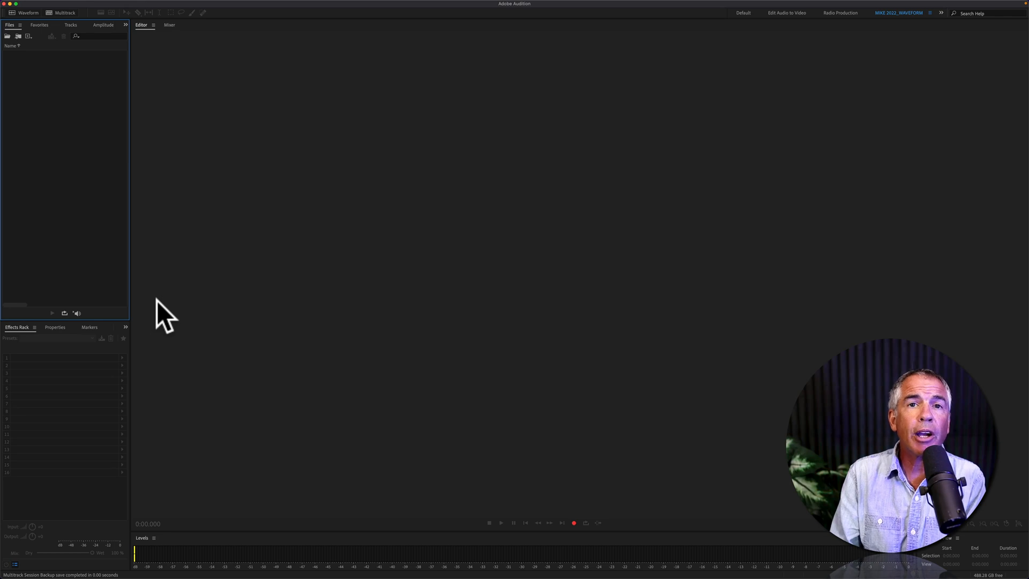
pyautogui.click(160, 9)
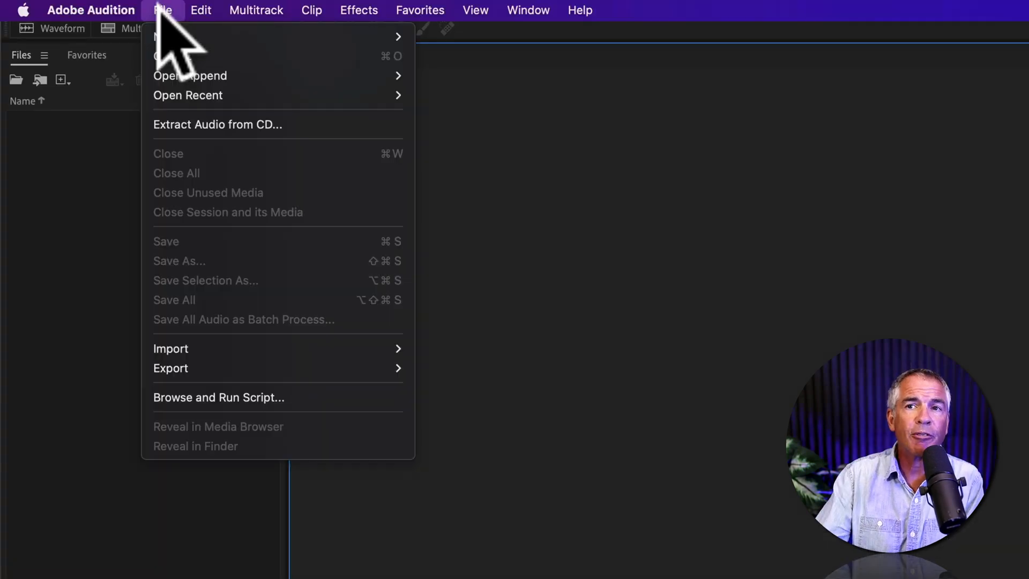
pyautogui.moveTo(165, 36)
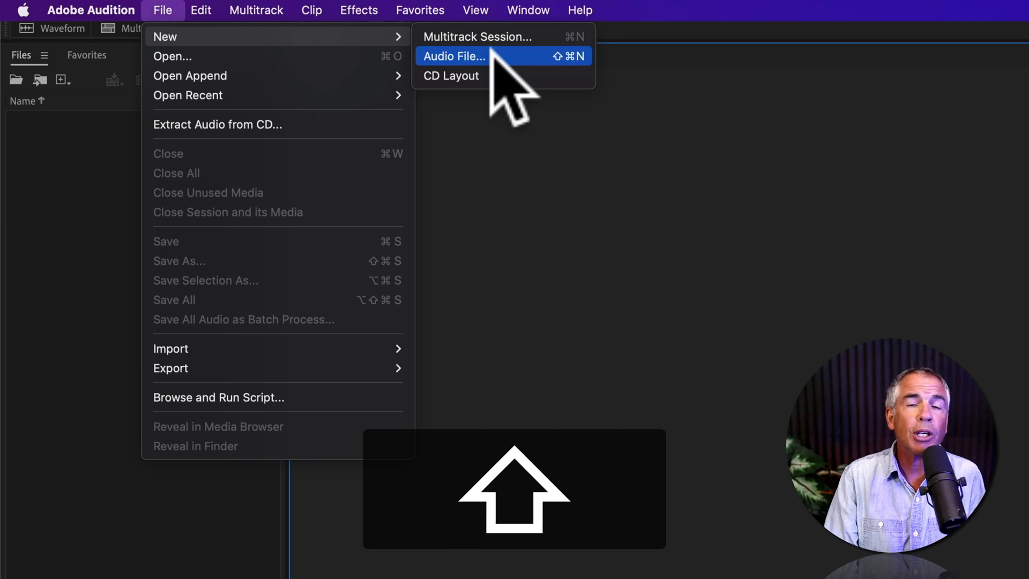
pyautogui.click(464, 56)
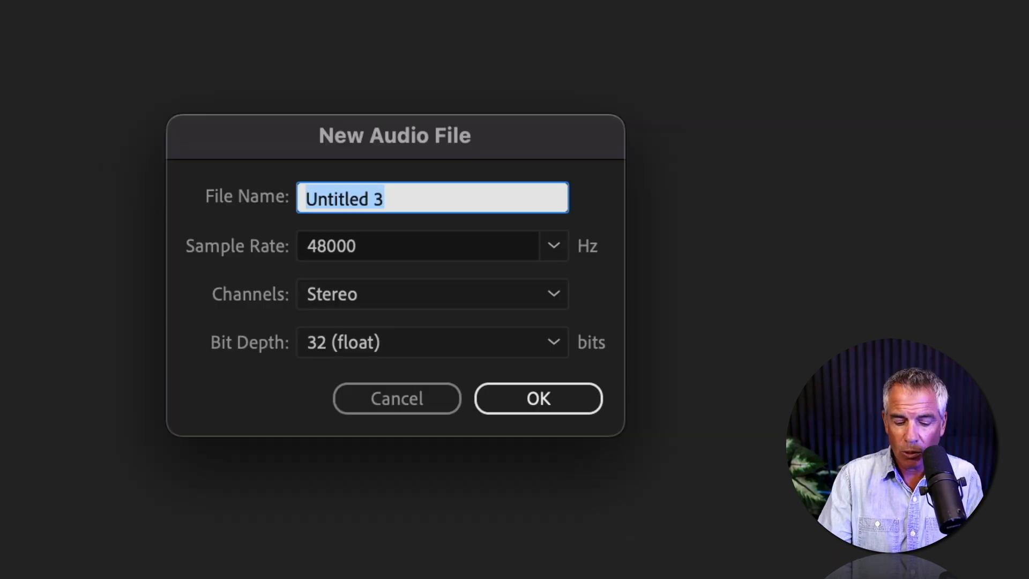
pyautogui.write('Brown')
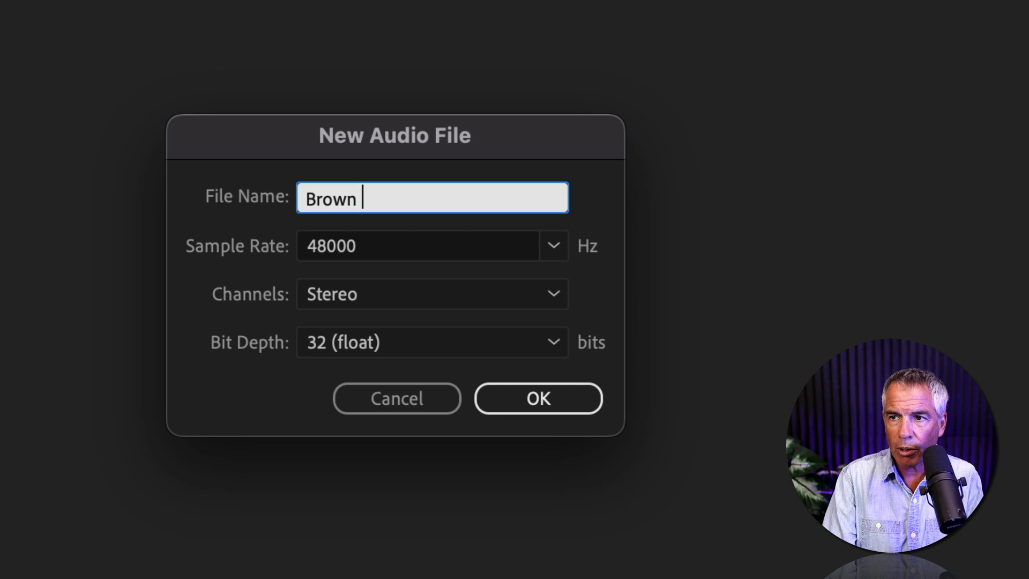
pyautogui.write('Noise')
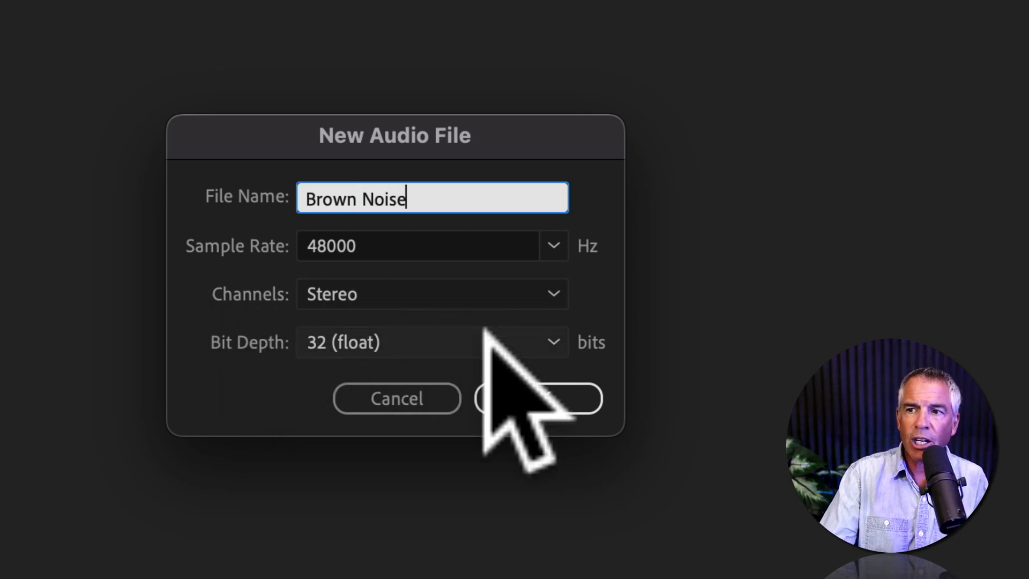
pyautogui.click(539, 398)
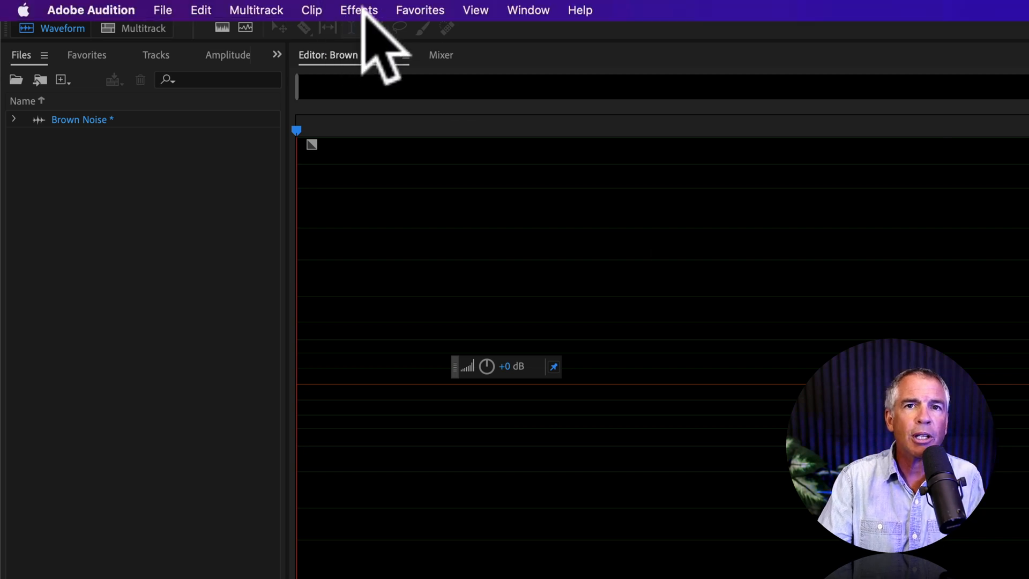
# - Load the Generate Noise effect with the Brown Independent Channels preset, Independent Channels style
pyautogui.click(358, 10)
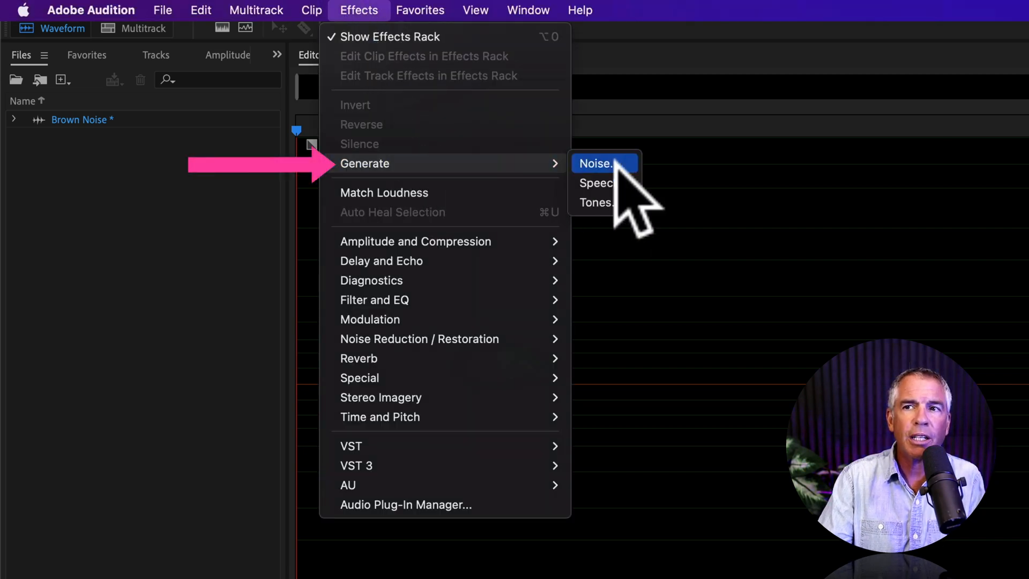
pyautogui.click(604, 163)
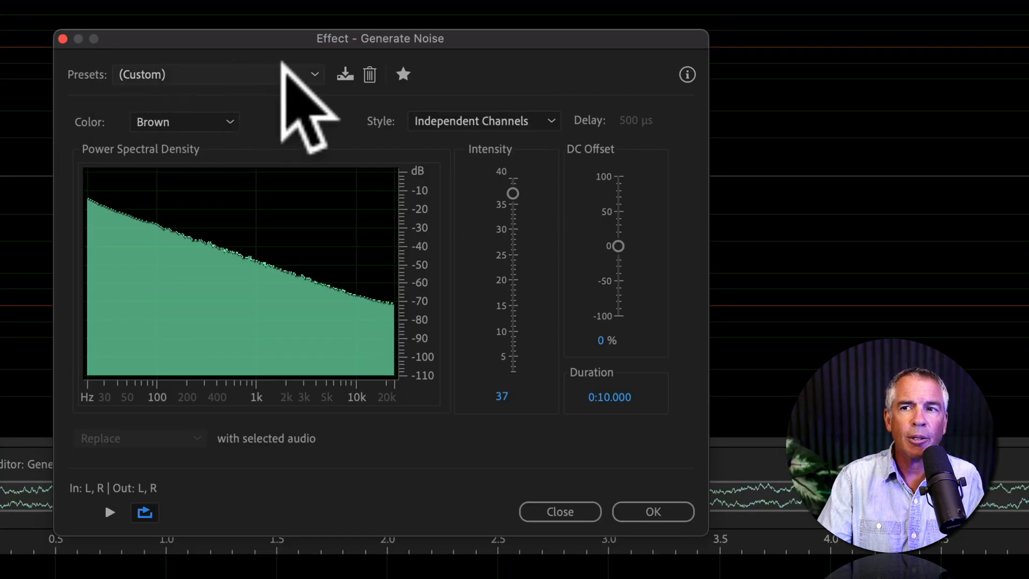
pyautogui.click(313, 75)
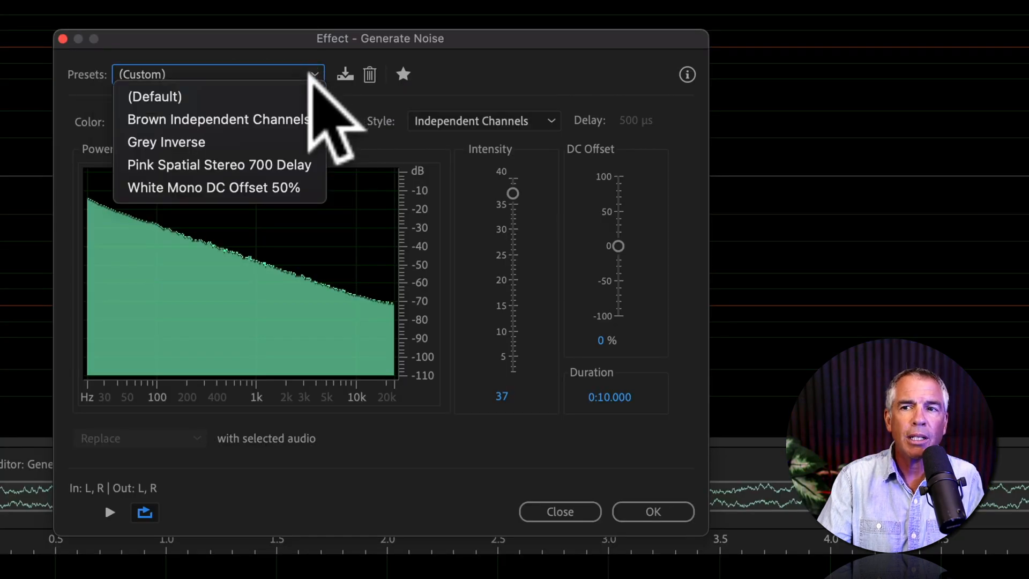
pyautogui.moveTo(239, 119)
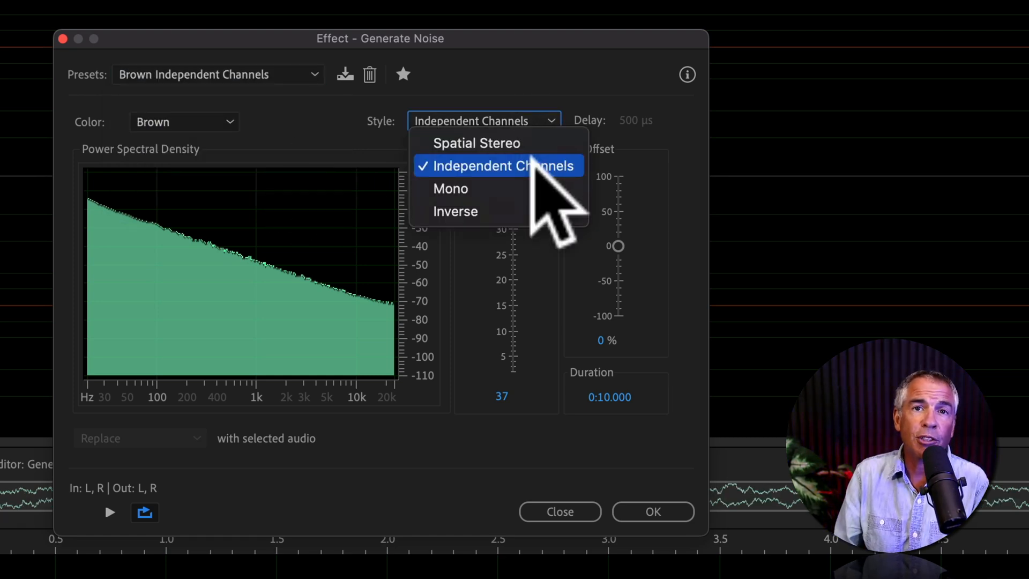
pyautogui.click(654, 512)
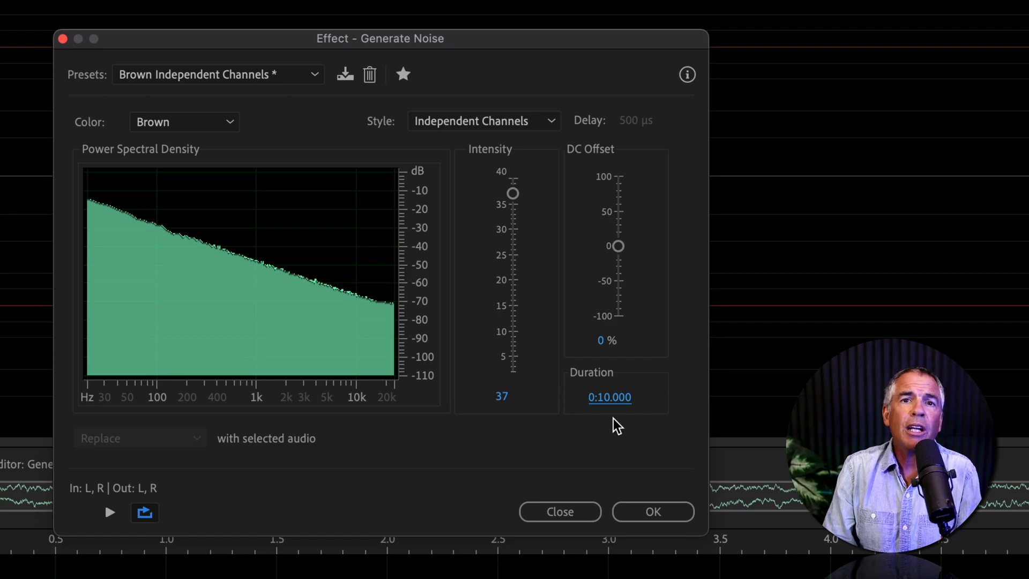
pyautogui.moveTo(610, 401)
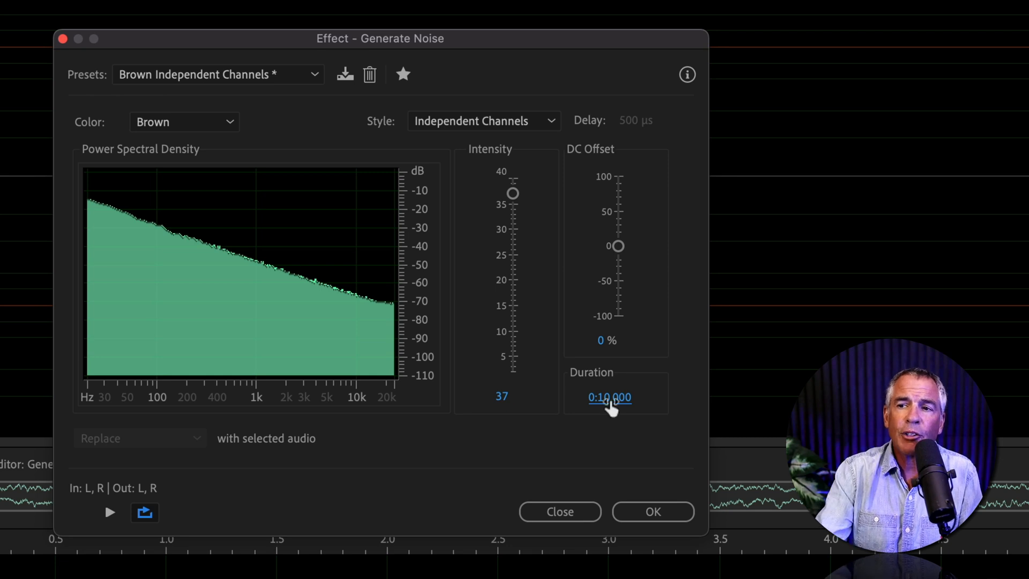
# - Set the noise duration to 30 seconds and generate it into the Brown Noise file
pyautogui.click(610, 397)
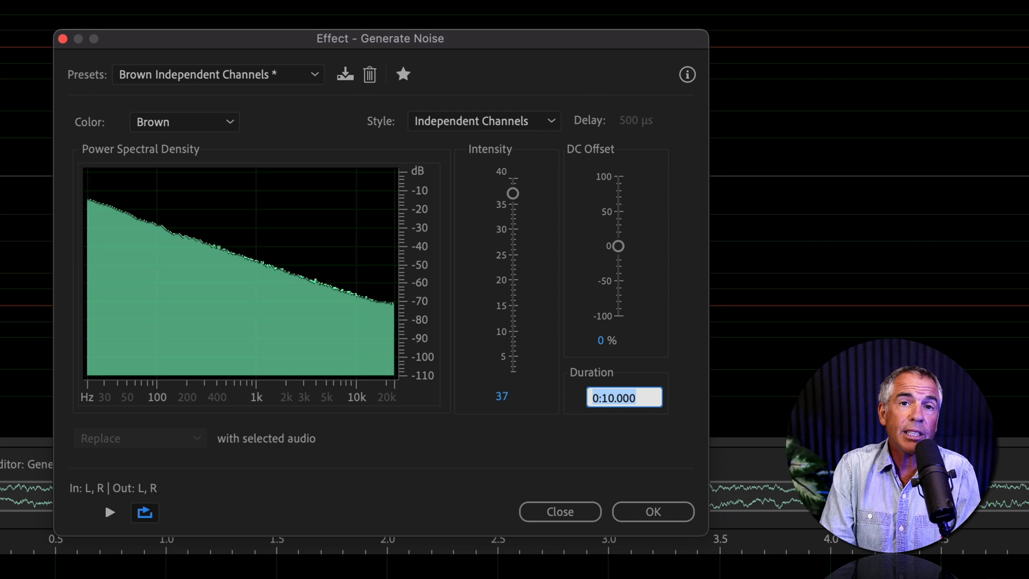
pyautogui.write('30')
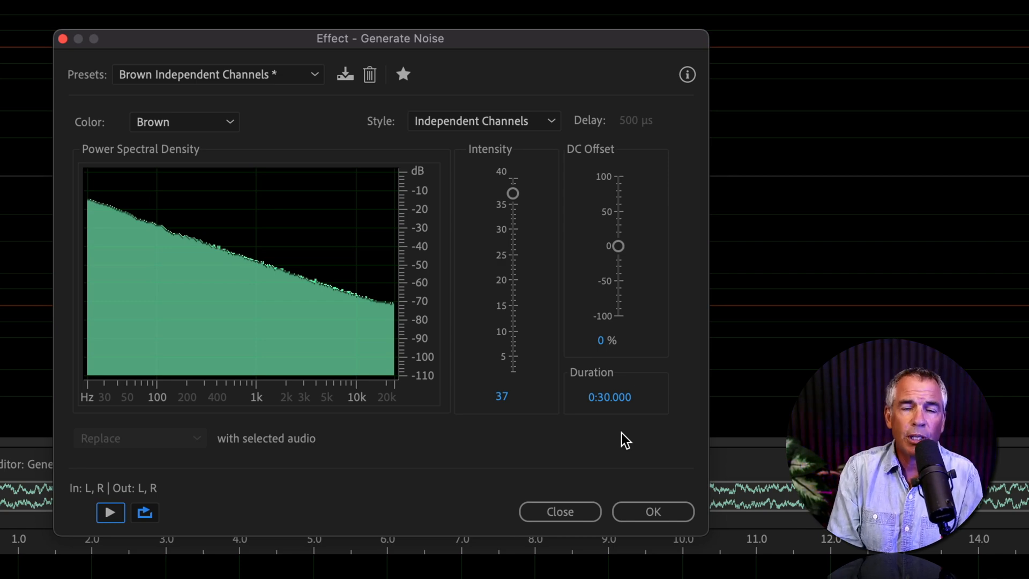
pyautogui.click(654, 512)
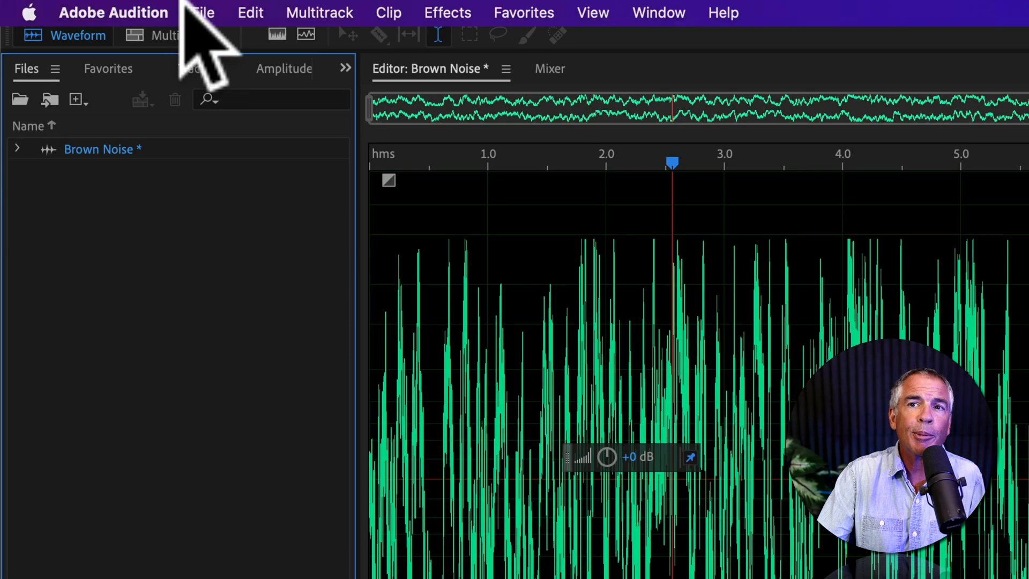
# - Create a new 48000 Hz stereo multitrack session saved to the Desktop folder
pyautogui.click(203, 13)
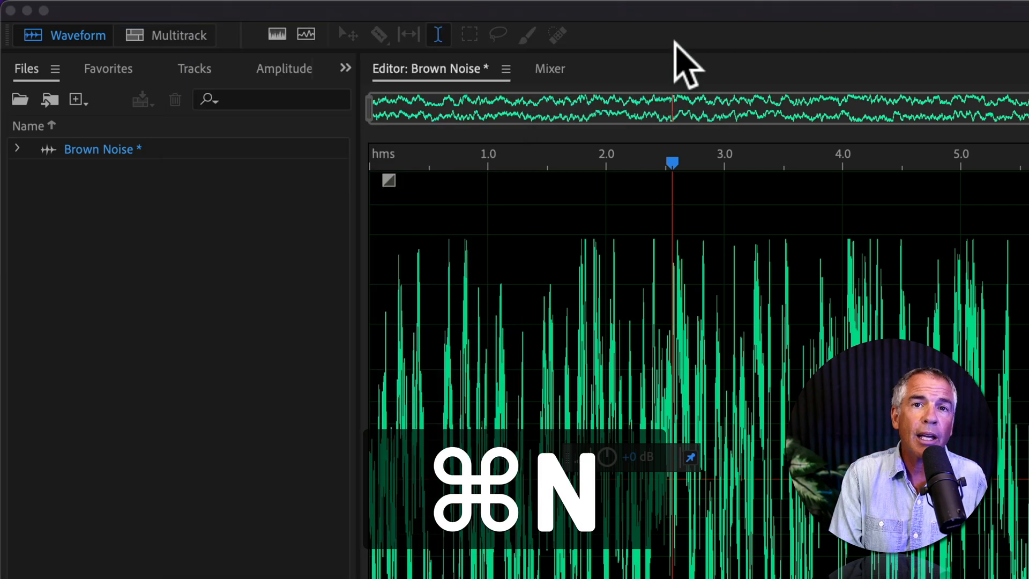
pyautogui.press('Cmd+N')
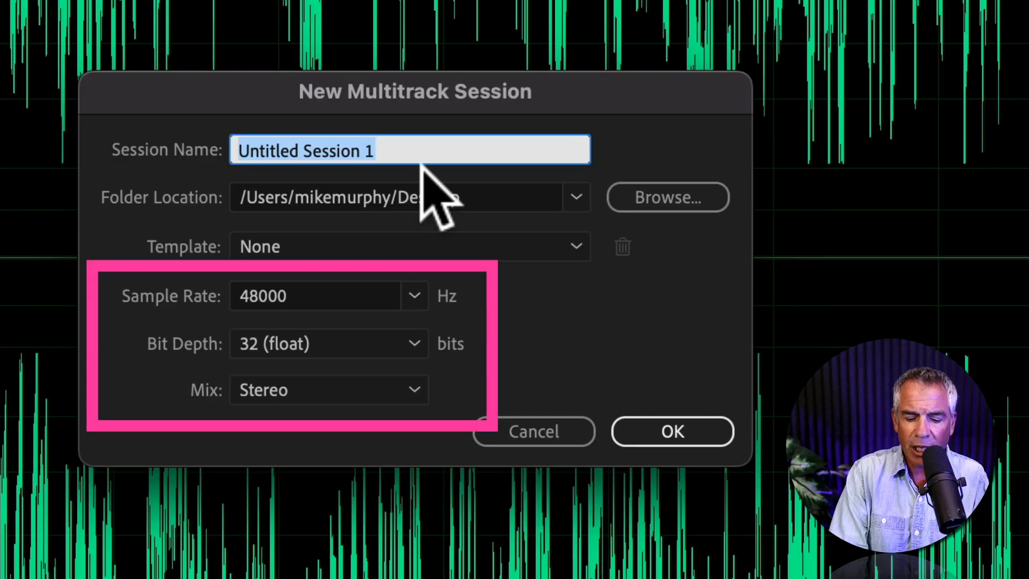
pyautogui.write('Brow')
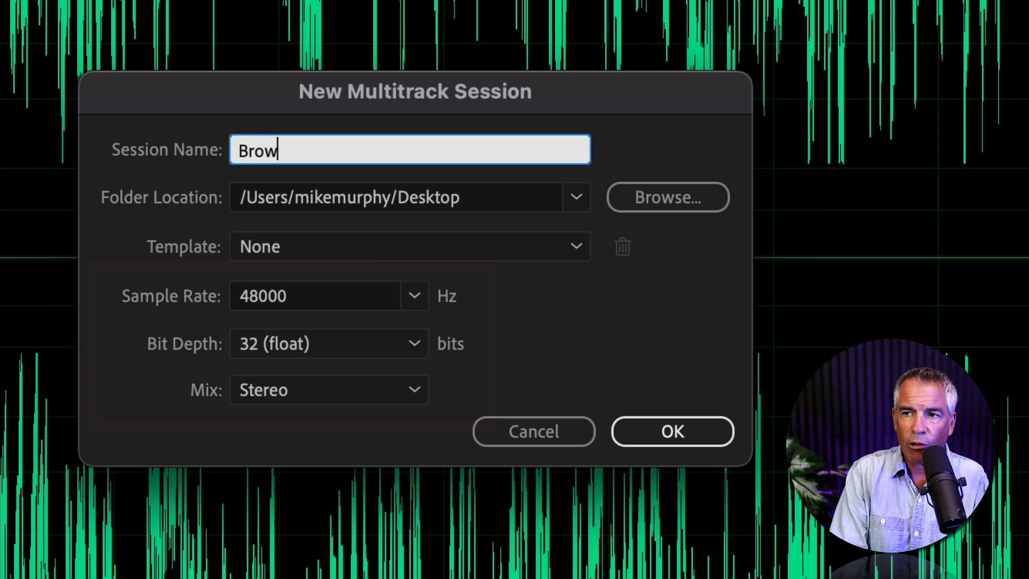
pyautogui.click(673, 431)
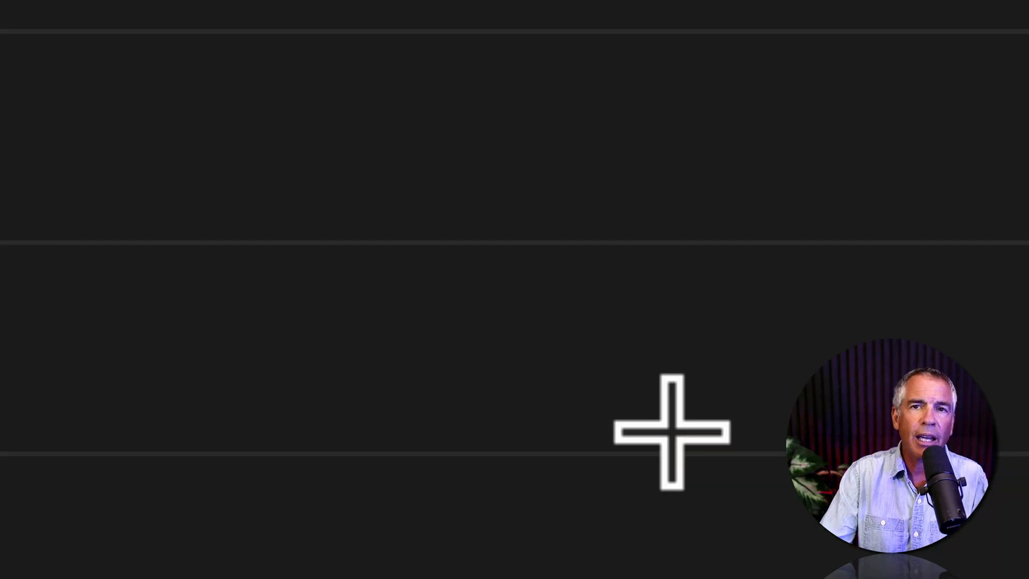
# - Start Generate Noise in the session, targeting a new audio file named 'Brown Noise'
pyautogui.click(446, 14)
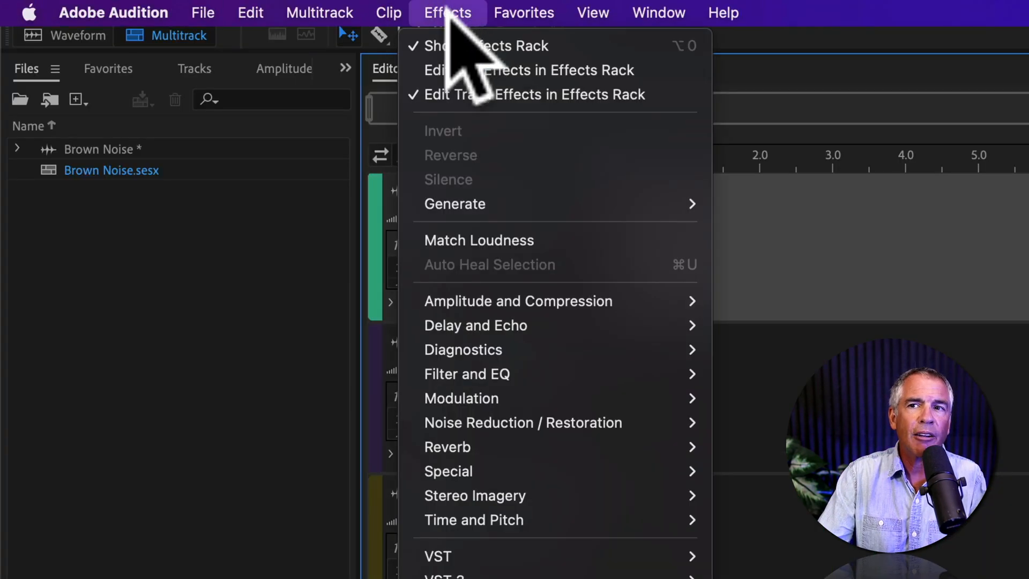
pyautogui.moveTo(454, 203)
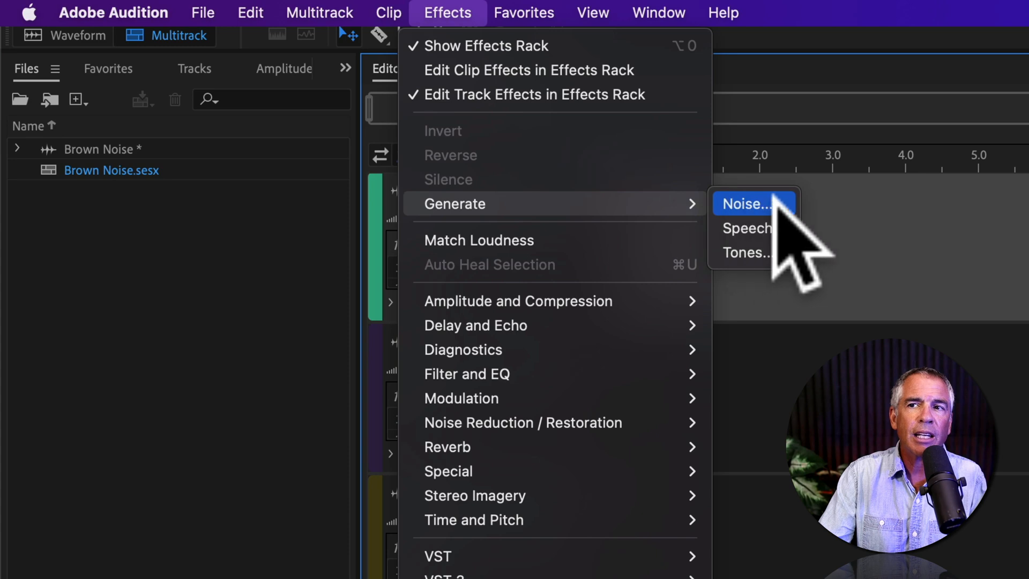
pyautogui.click(754, 204)
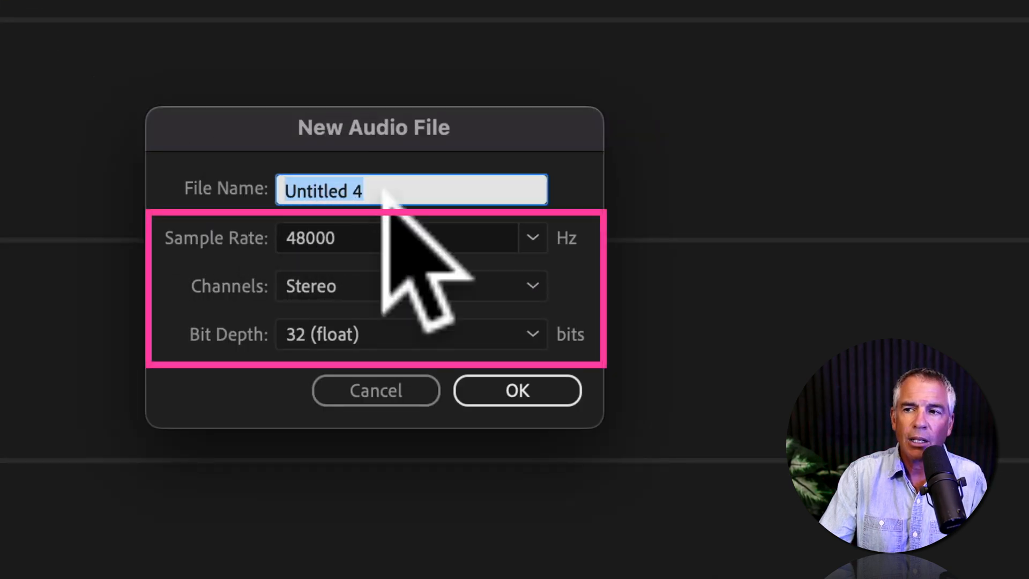
pyautogui.write('Brown Noise')
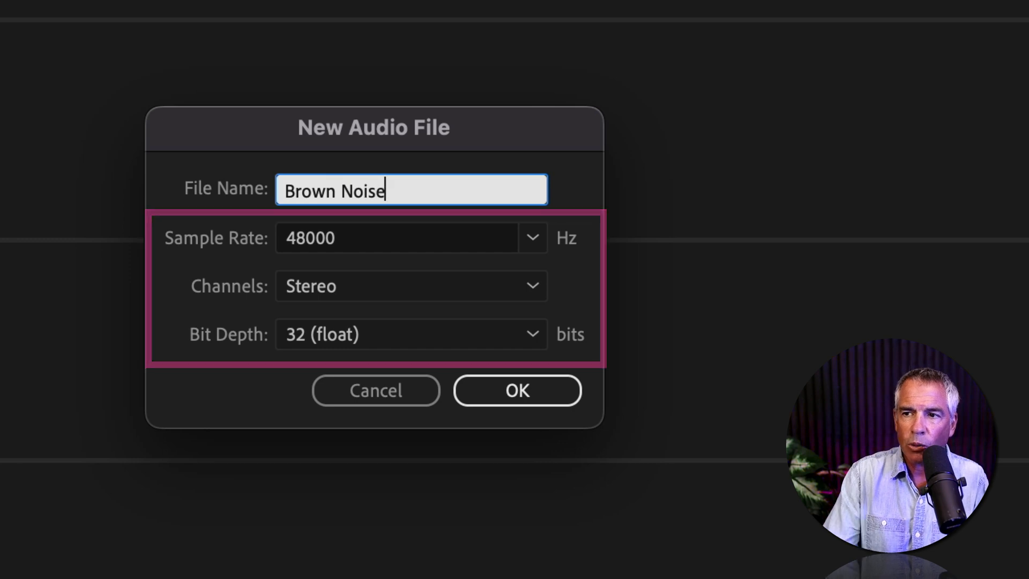
pyautogui.click(517, 391)
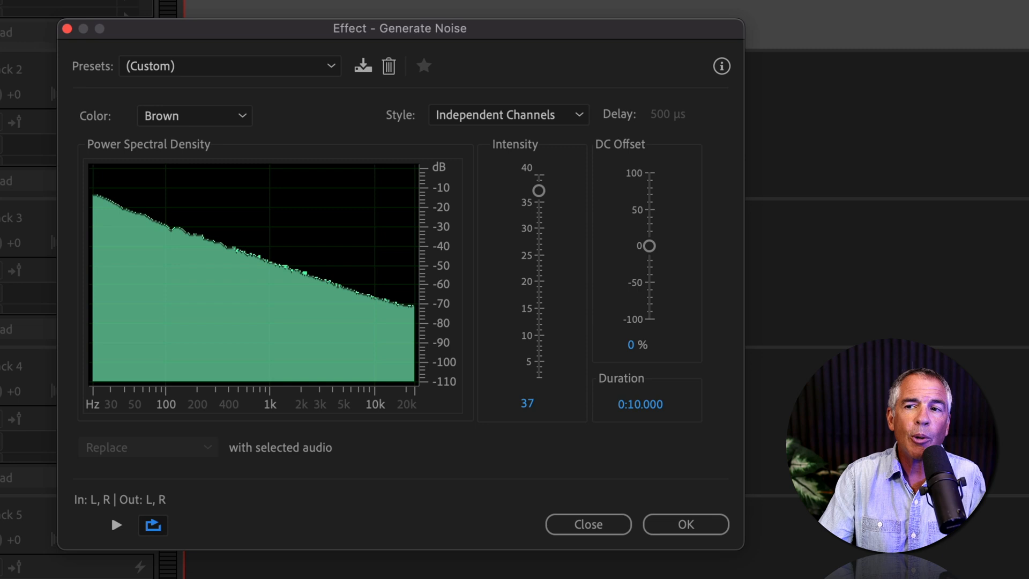
# - Choose the Brown Independent Channels preset, Independent Channels style, with duration 0:10.000
pyautogui.click(230, 67)
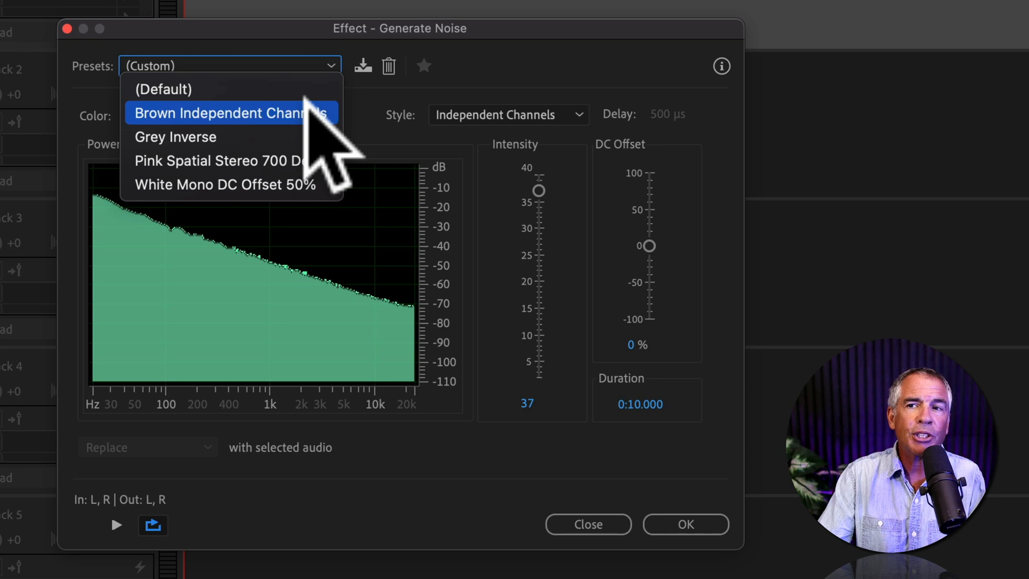
pyautogui.click(508, 115)
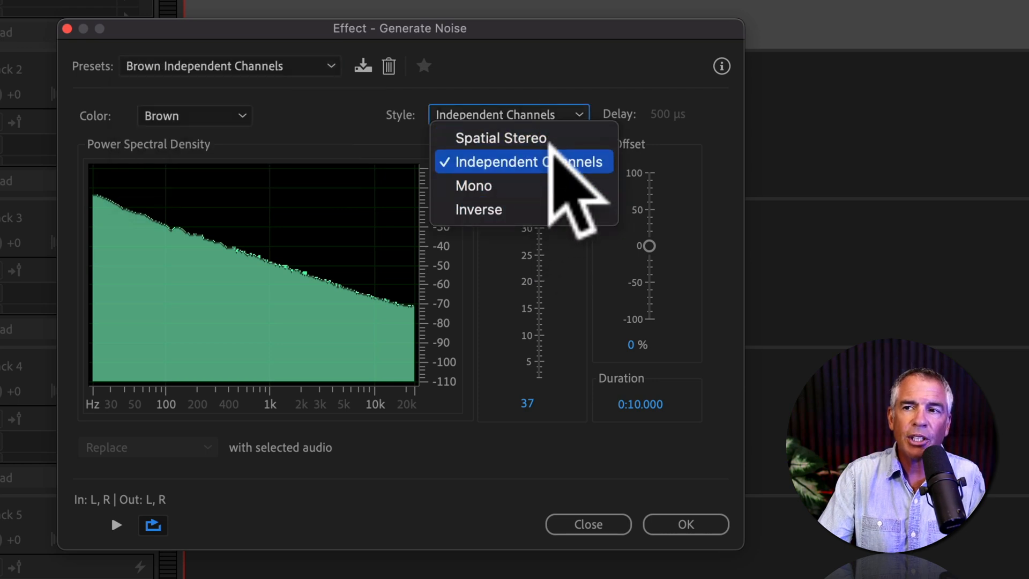
pyautogui.click(528, 162)
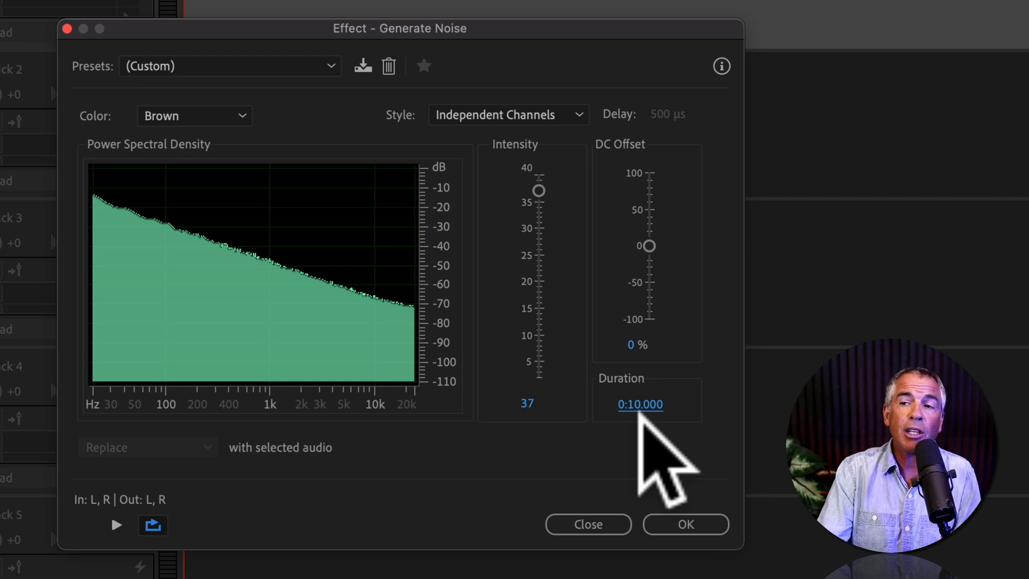
pyautogui.click(687, 524)
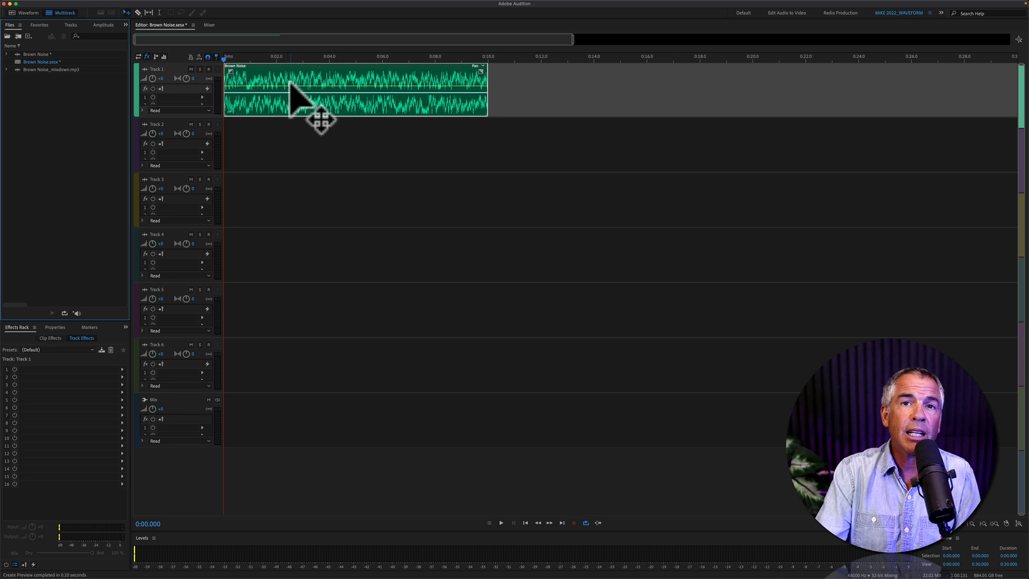
pyautogui.moveTo(298, 127)
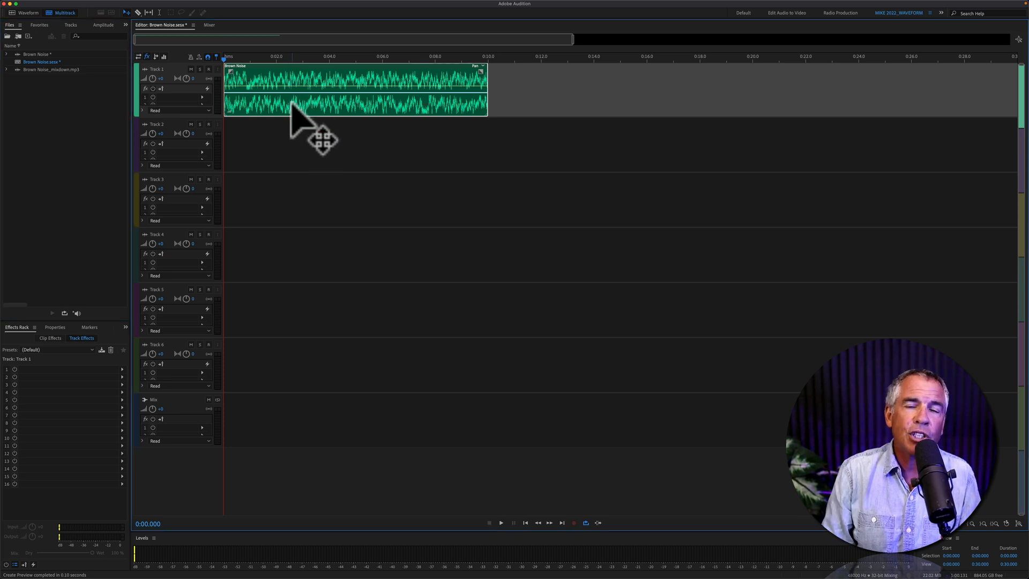
pyautogui.moveTo(289, 96)
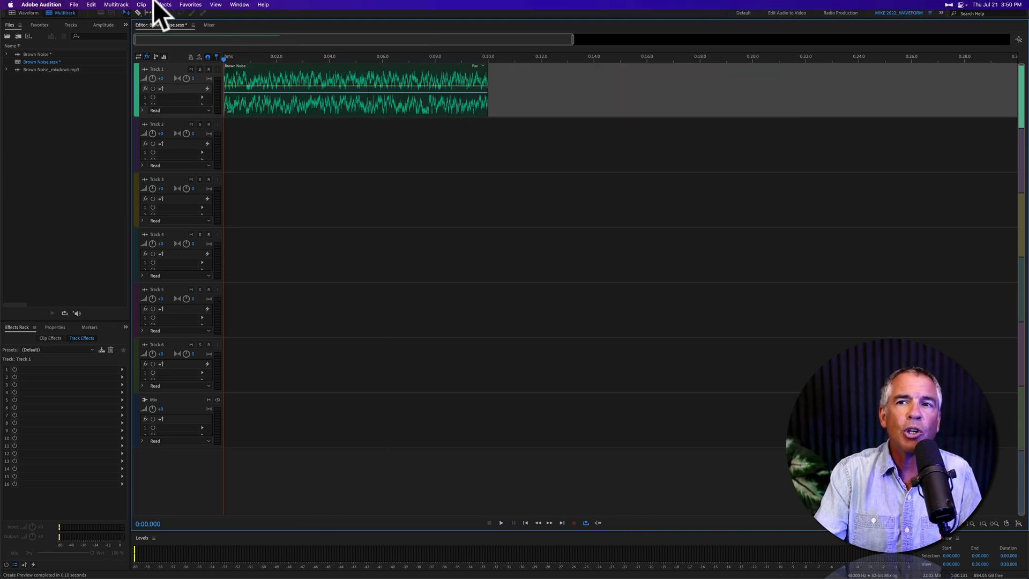
# - Place the ten-second Brown Noise clip on Track 1 of the session
pyautogui.click(166, 4)
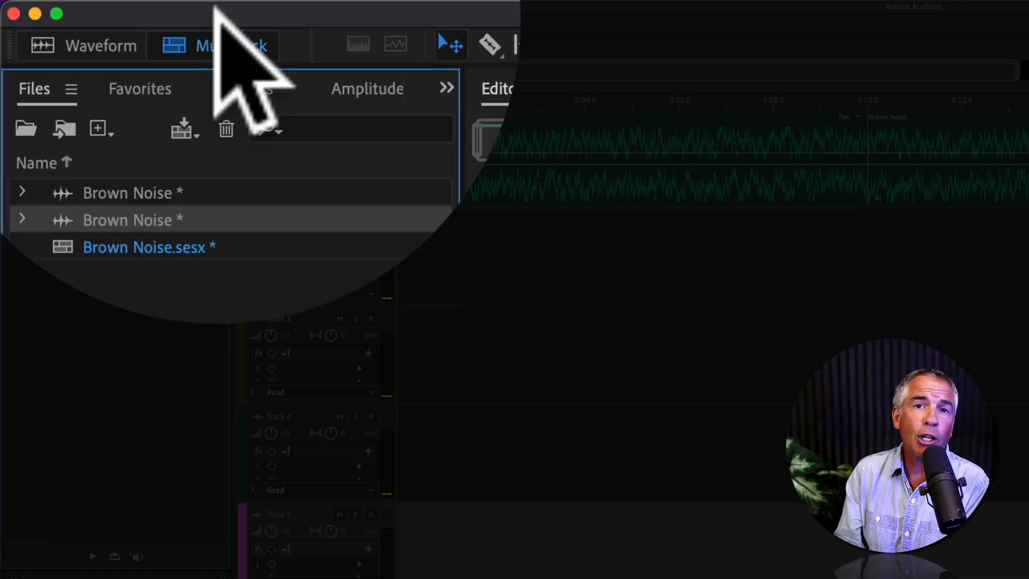
# - Export the entire session as an MP3 mixdown, Brown Noise_mixdown.mp3, to the Desktop
pyautogui.click(262, 16)
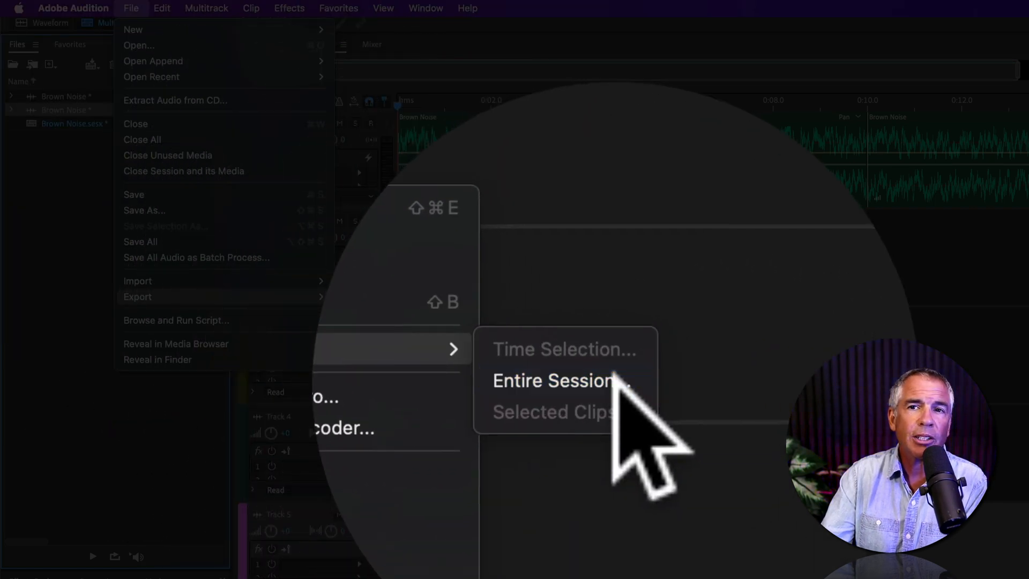
pyautogui.click(560, 381)
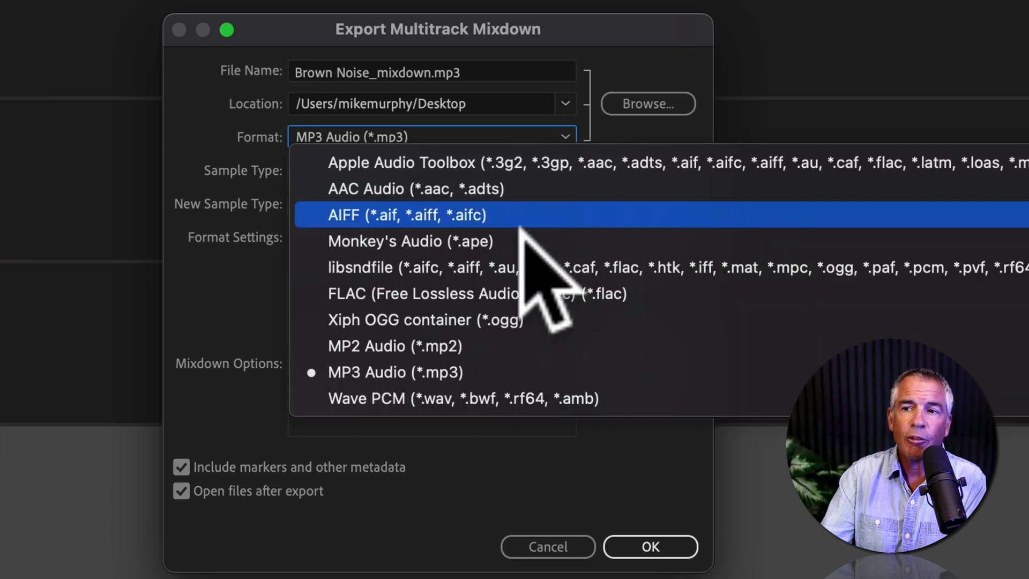
pyautogui.click(394, 372)
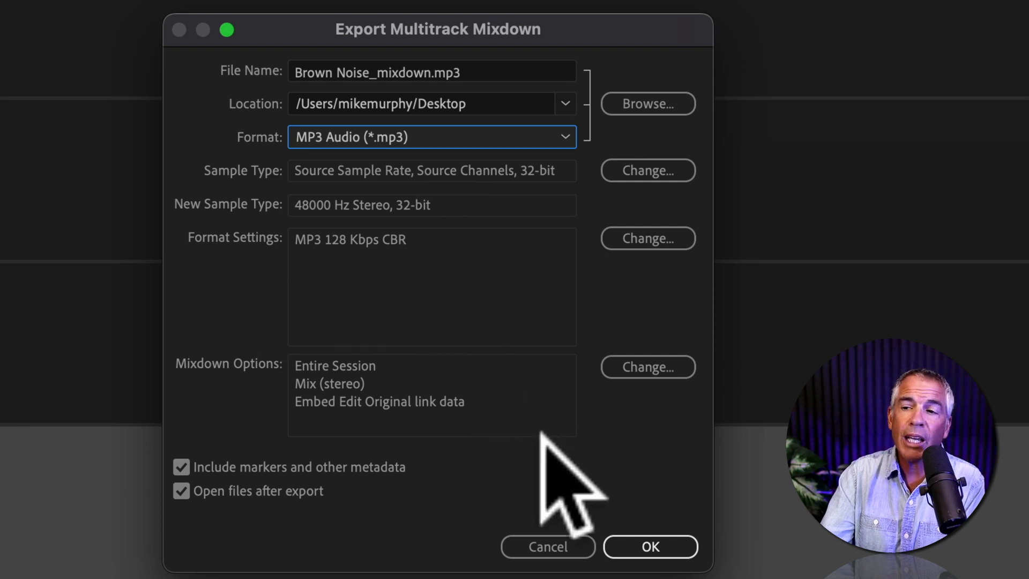
pyautogui.click(649, 547)
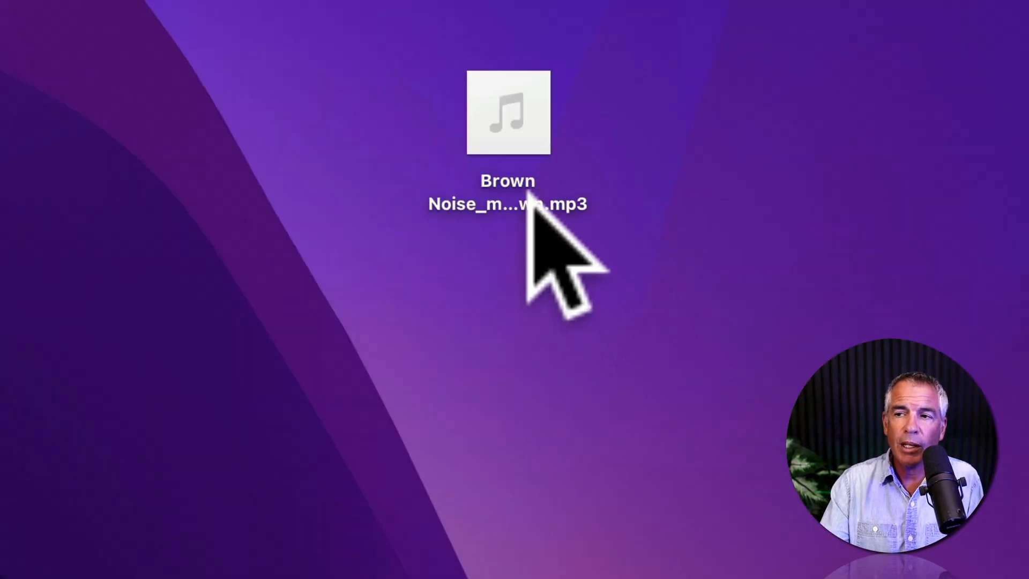